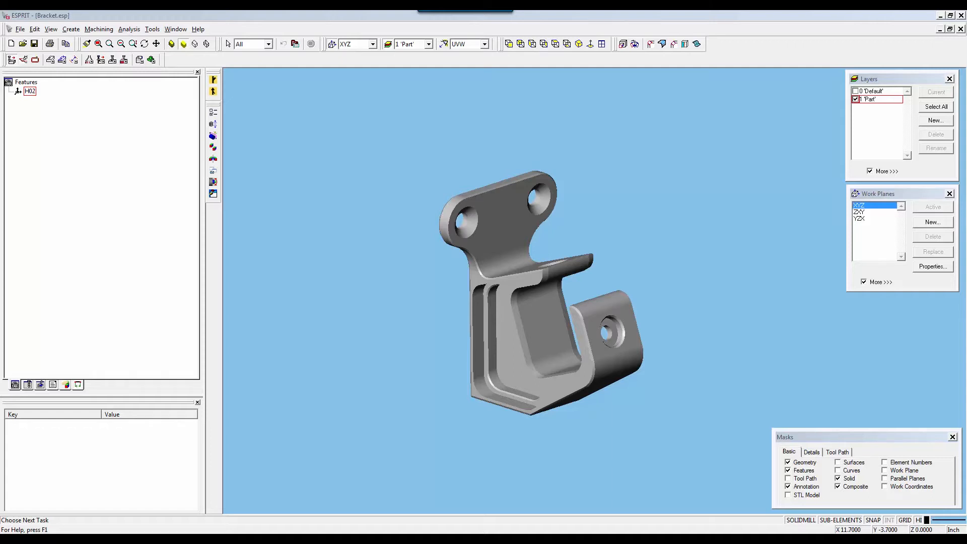
pyautogui.moveTo(256, 183)
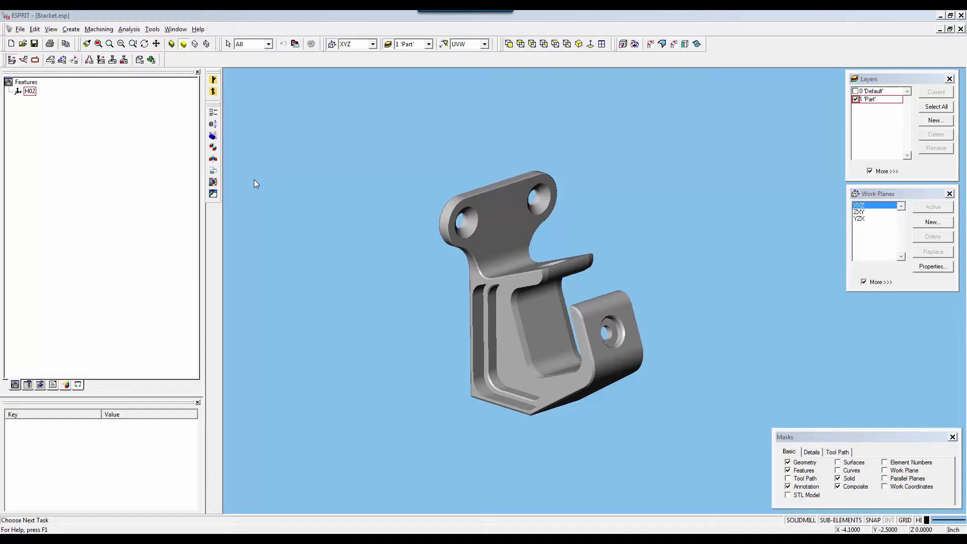
pyautogui.moveTo(255, 155)
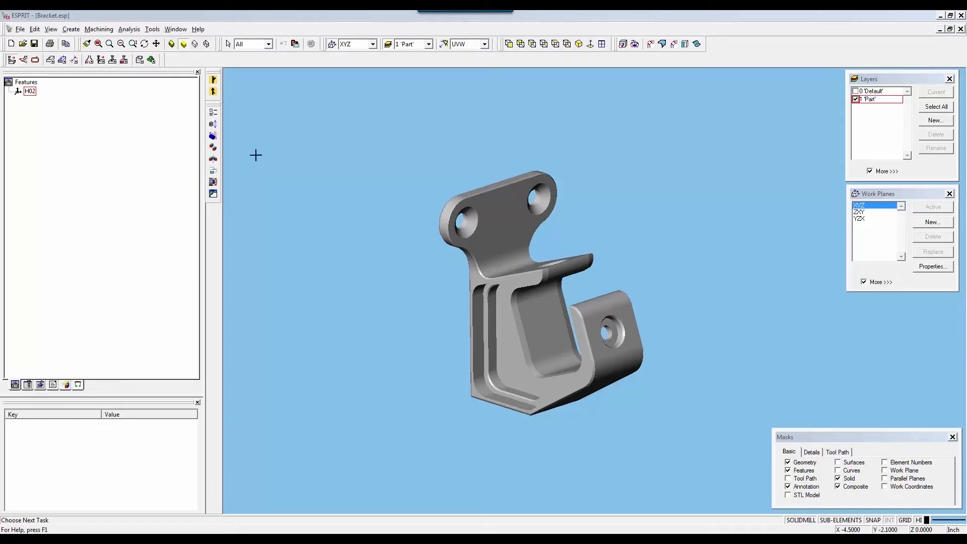
# Step: Load the Accessories Add-In through the Add-In Manager and confirm
pyautogui.click(151, 29)
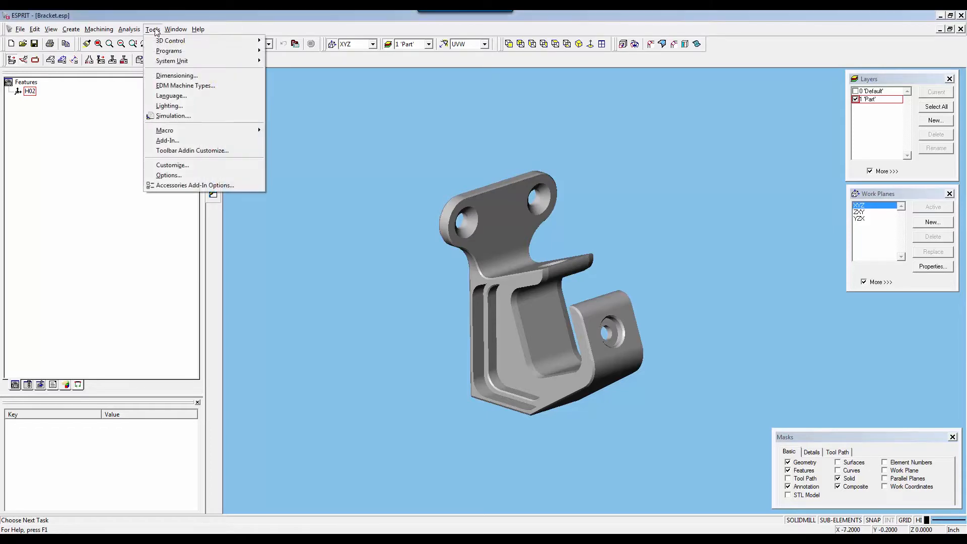
pyautogui.click(167, 140)
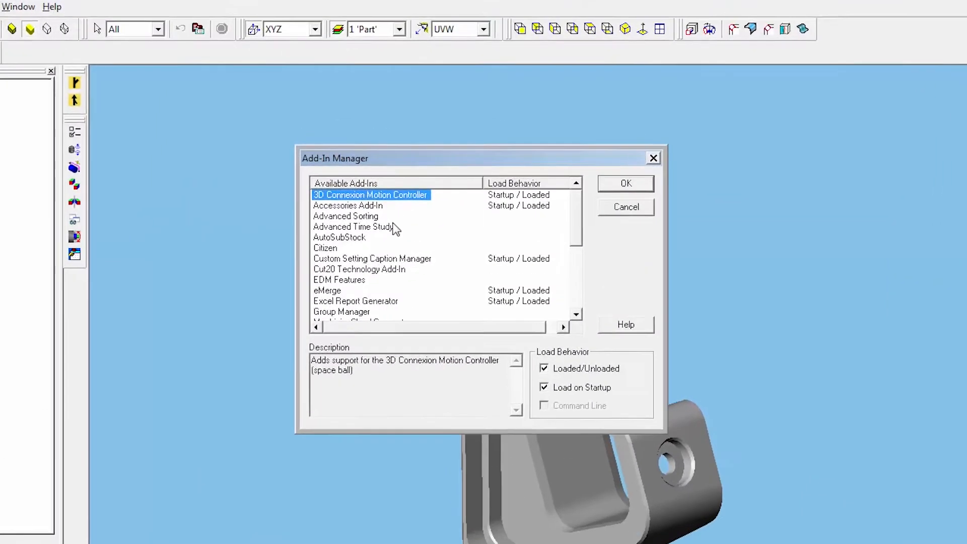
pyautogui.click(347, 205)
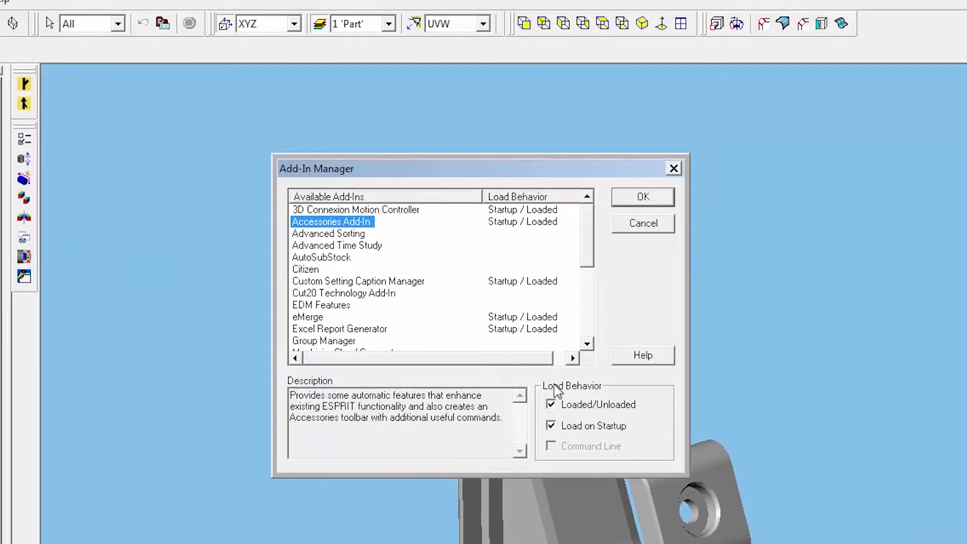
pyautogui.moveTo(591, 438)
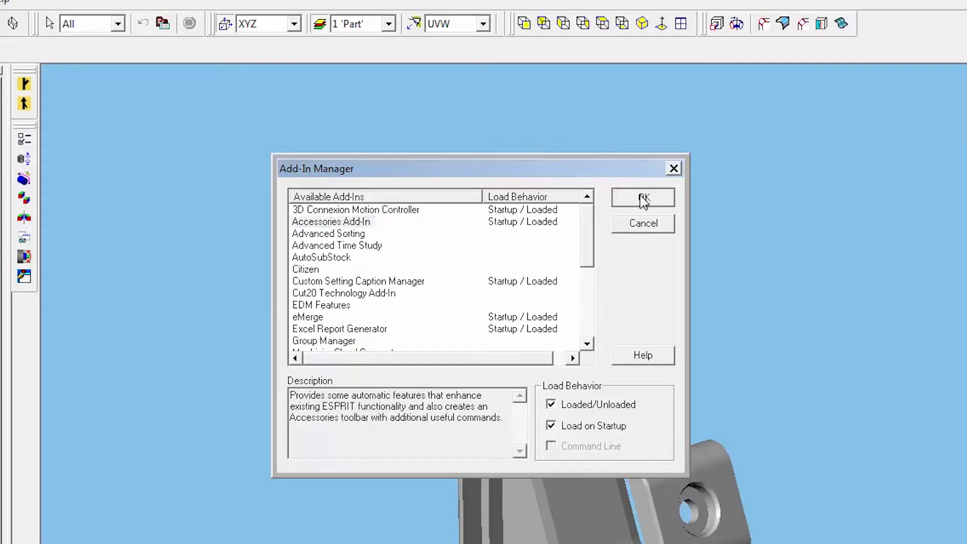
pyautogui.click(642, 197)
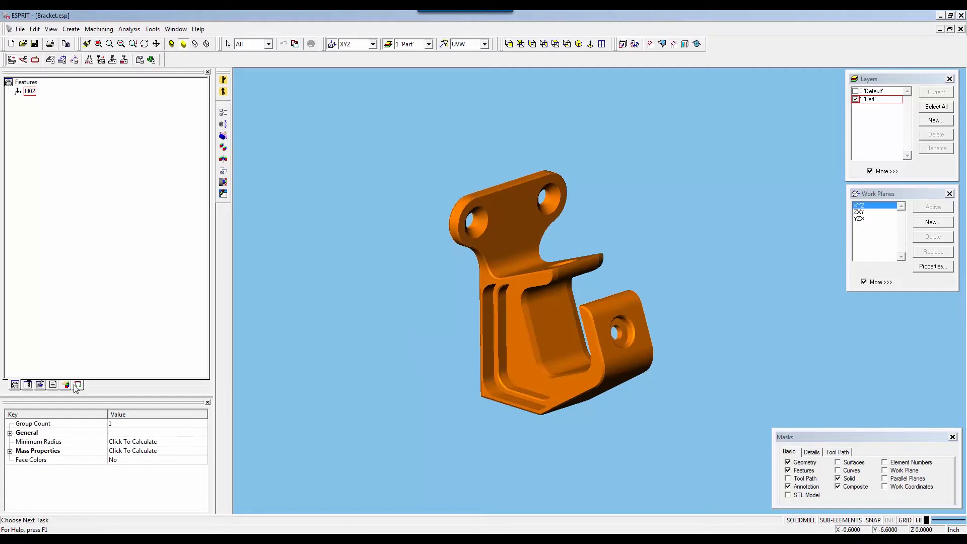
pyautogui.moveTo(78, 385)
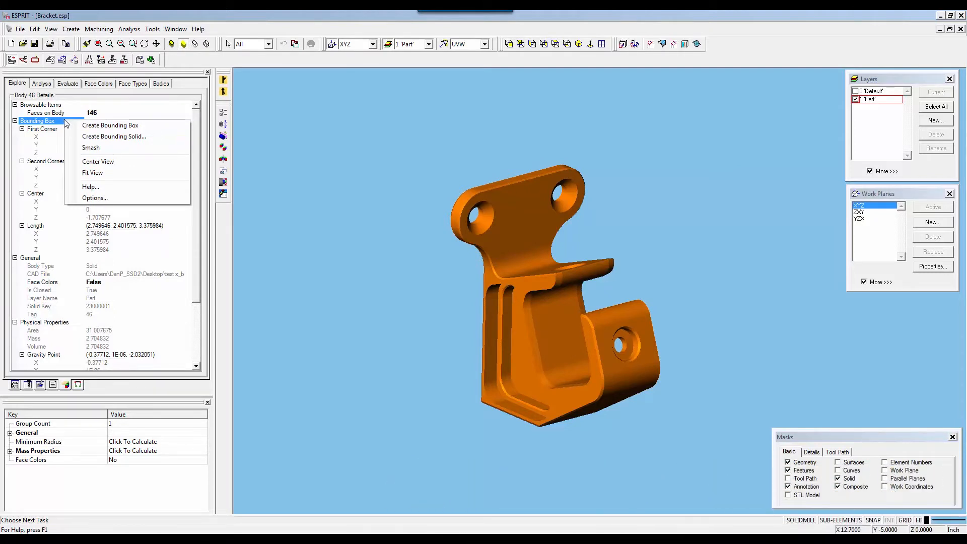
pyautogui.moveTo(110, 125)
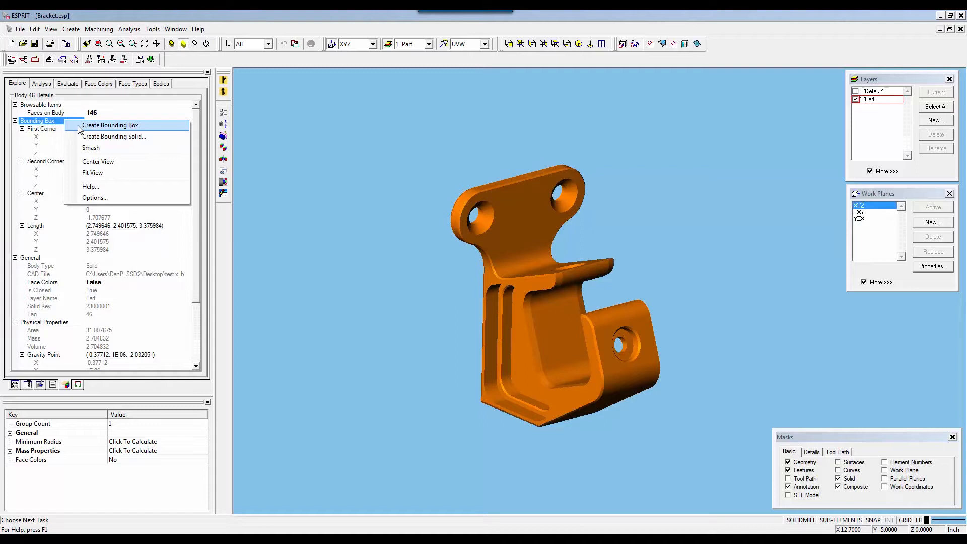
# Step: Create a bounding box around the bracket, re-enable the Solid mask, and reselect the part
pyautogui.click(109, 125)
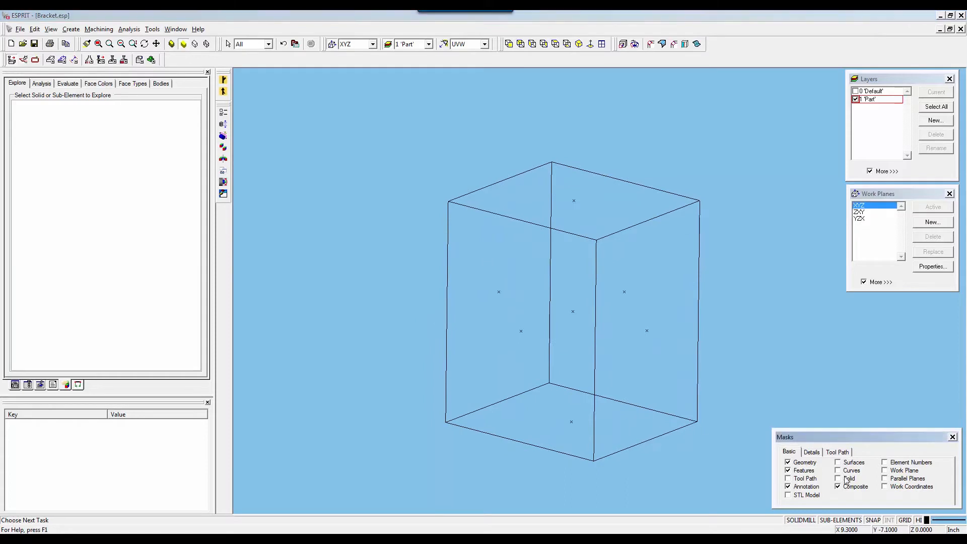
pyautogui.click(839, 478)
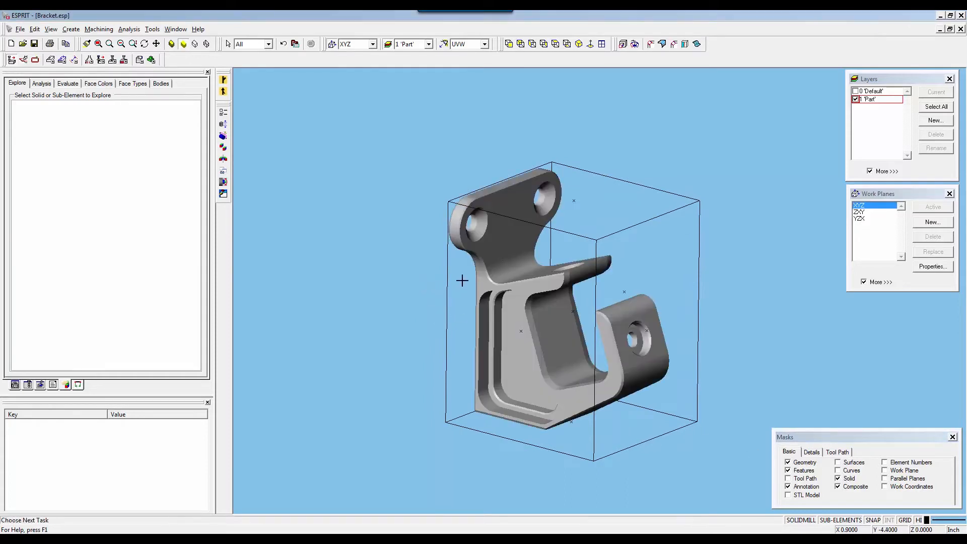
pyautogui.click(521, 308)
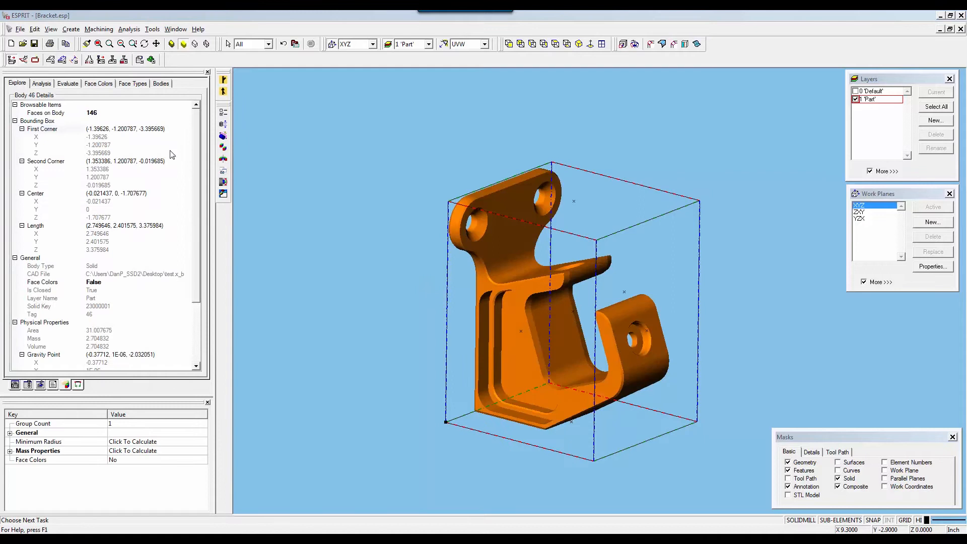
pyautogui.moveTo(70, 130)
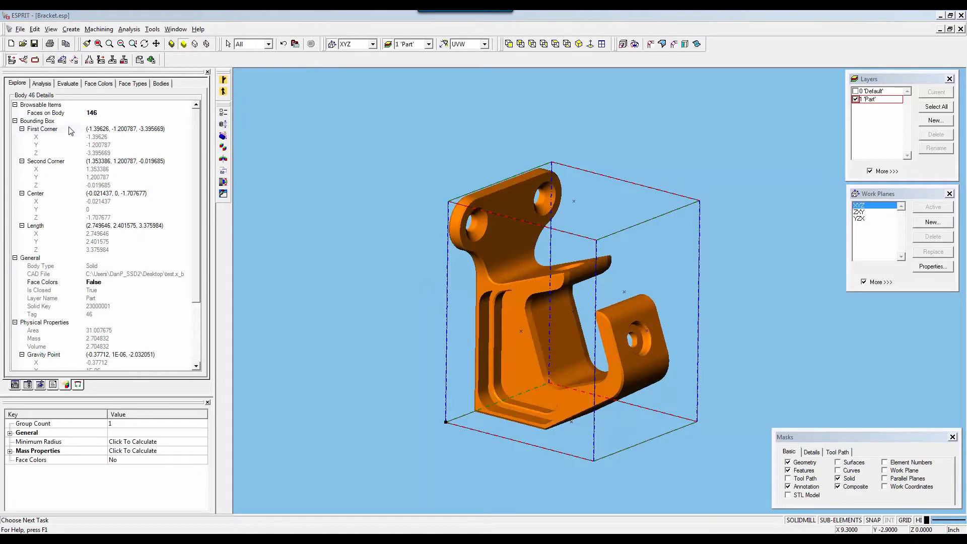
# Step: Set the Bounding Box option Create Side Centers to False in Solid Properties Options
pyautogui.rightClick(42, 129)
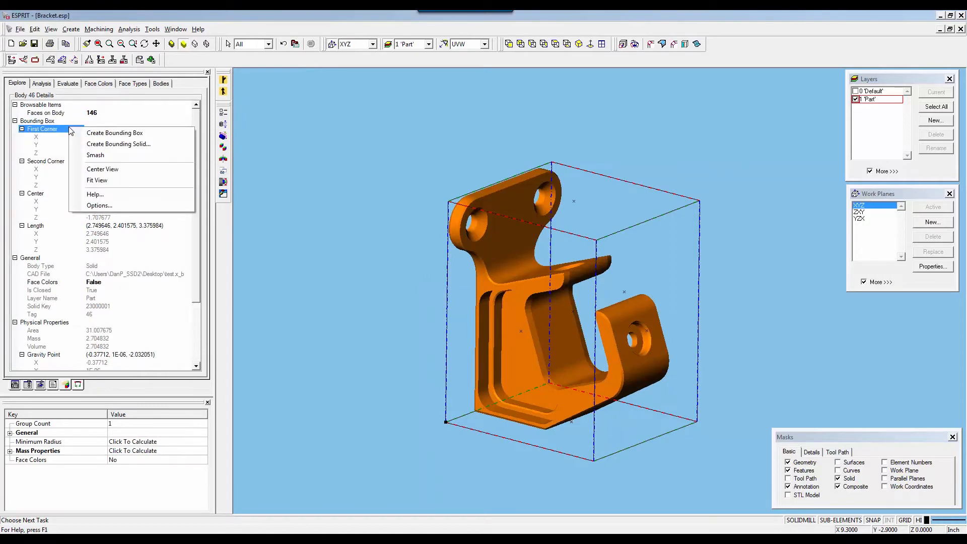
pyautogui.moveTo(85, 199)
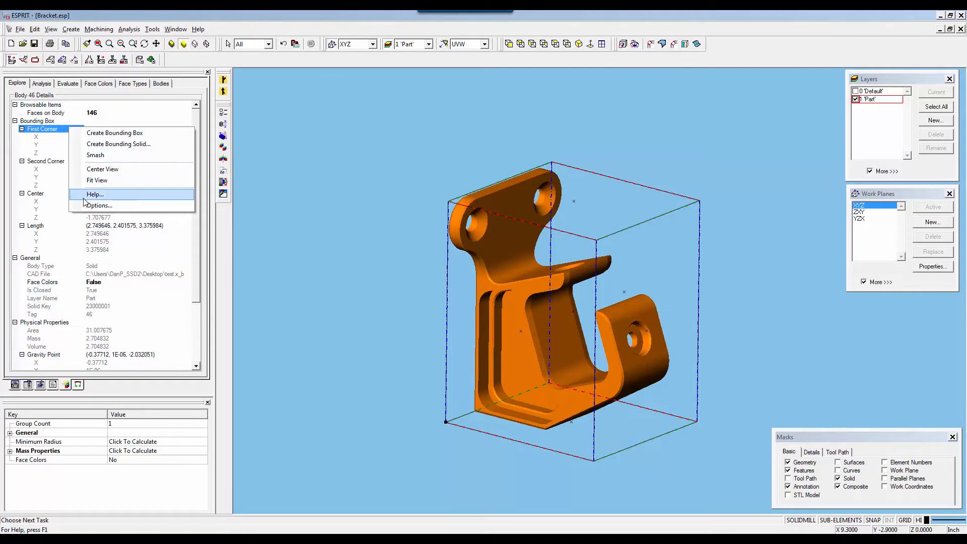
pyautogui.click(99, 205)
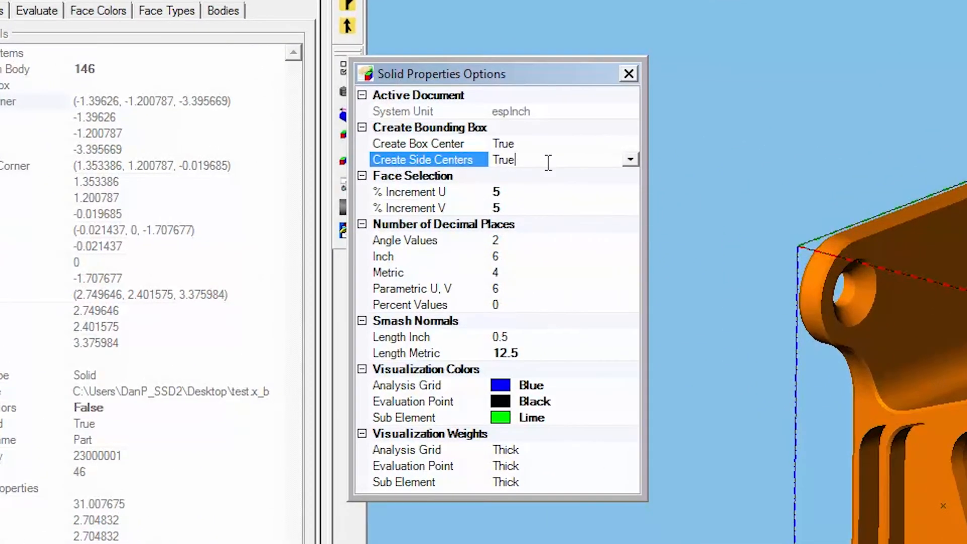
pyautogui.click(630, 159)
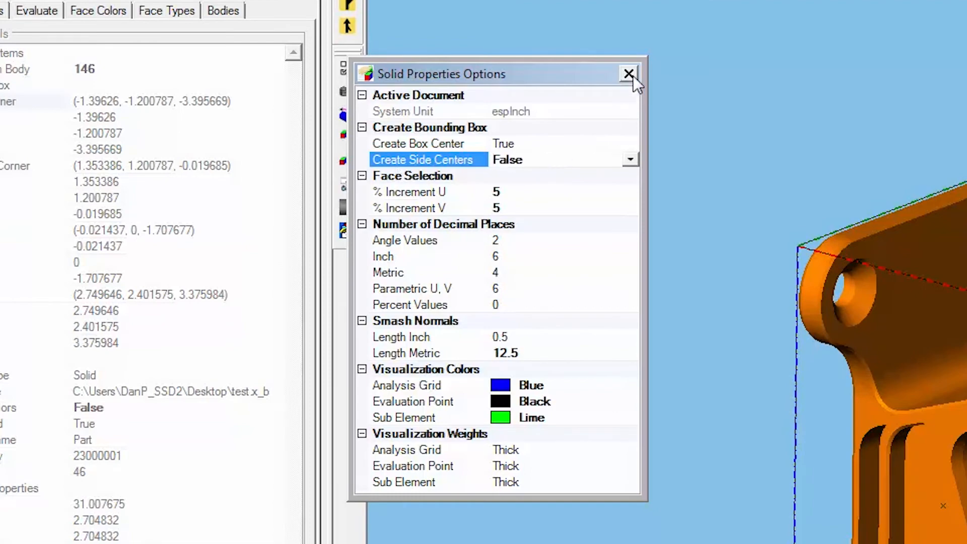
pyautogui.click(628, 74)
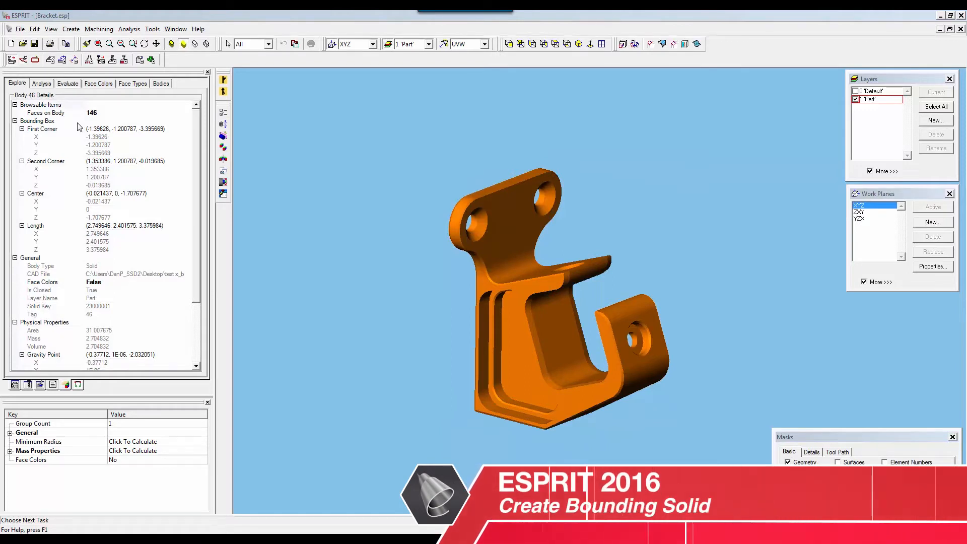
# Step: Bring up the Bounding Box commands for the bracket in the Explore tab
pyautogui.rightClick(37, 121)
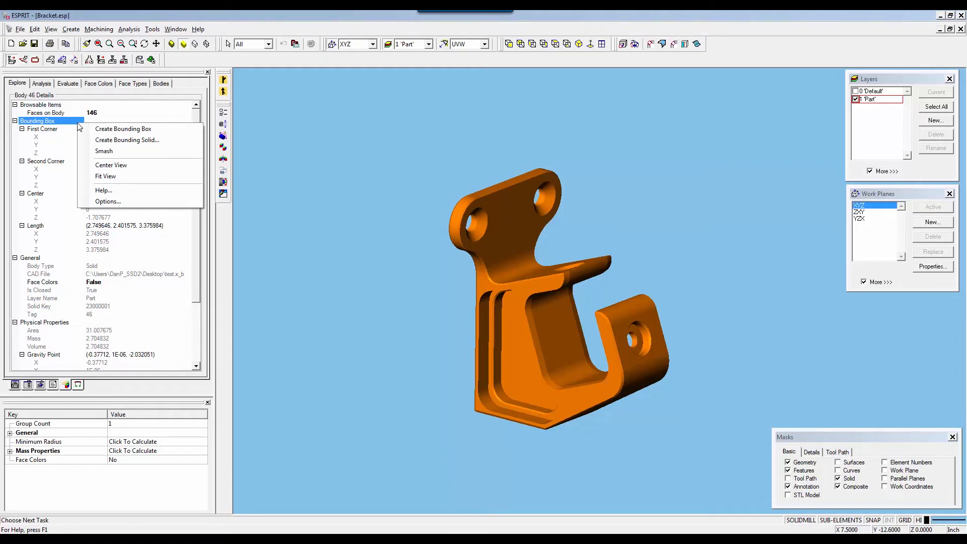
pyautogui.moveTo(123, 128)
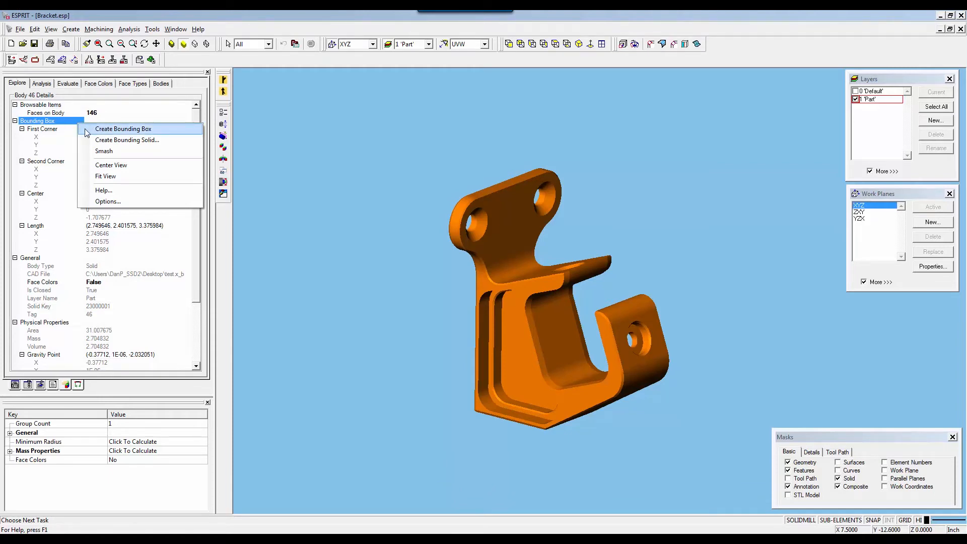
pyautogui.moveTo(127, 140)
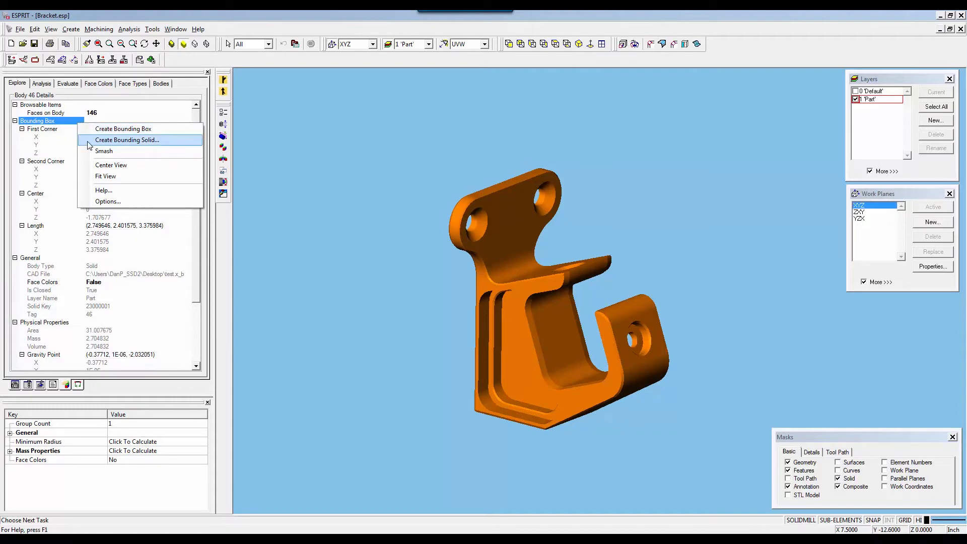
# Step: Create a bounding solid around the bracket with margins applied Per Side
pyautogui.click(127, 140)
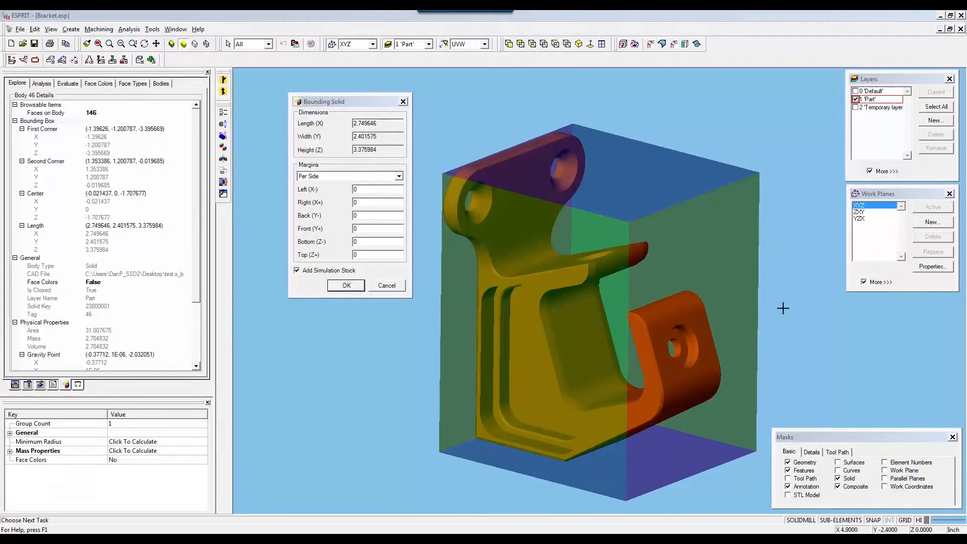
pyautogui.click(399, 176)
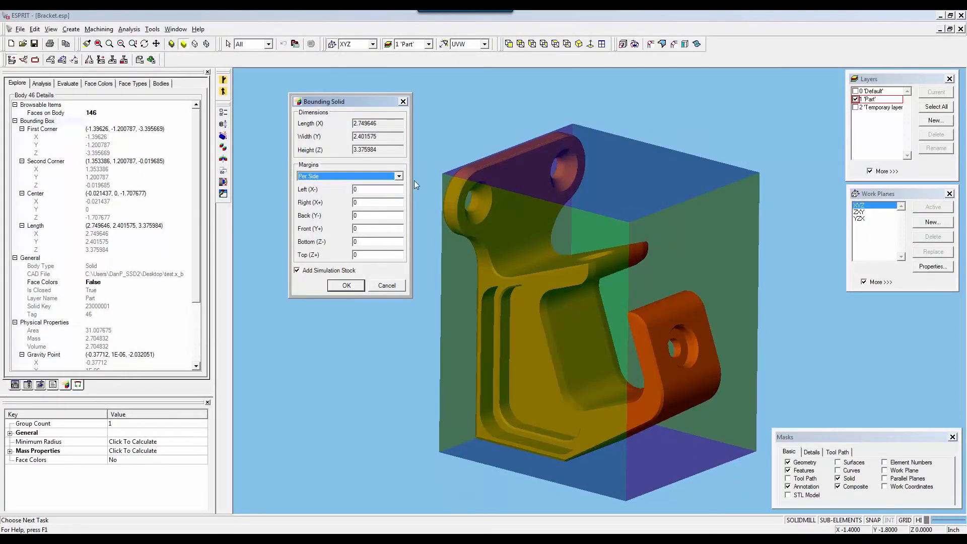
pyautogui.click(484, 44)
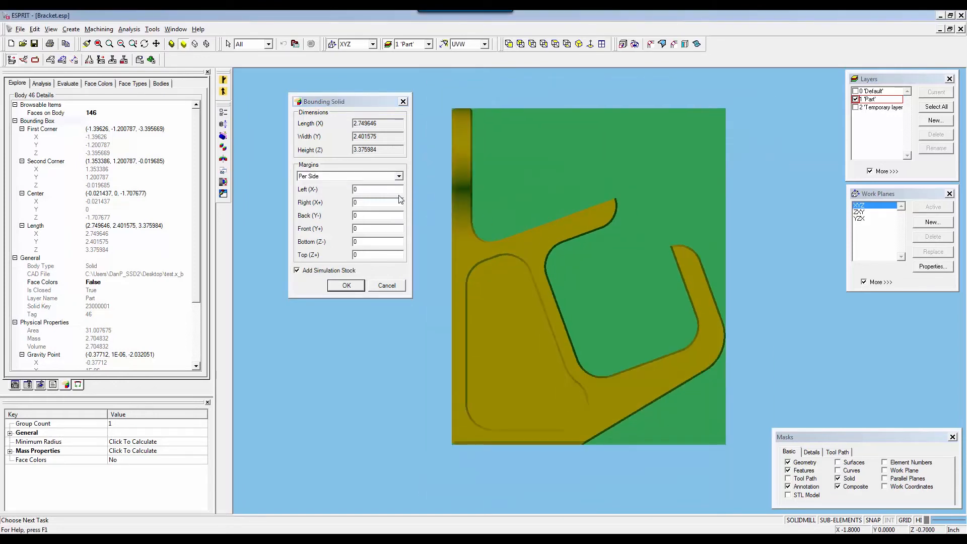
# Step: Enter a 0.1 left (X-) margin and start the right (X+) margin value
pyautogui.click(377, 189)
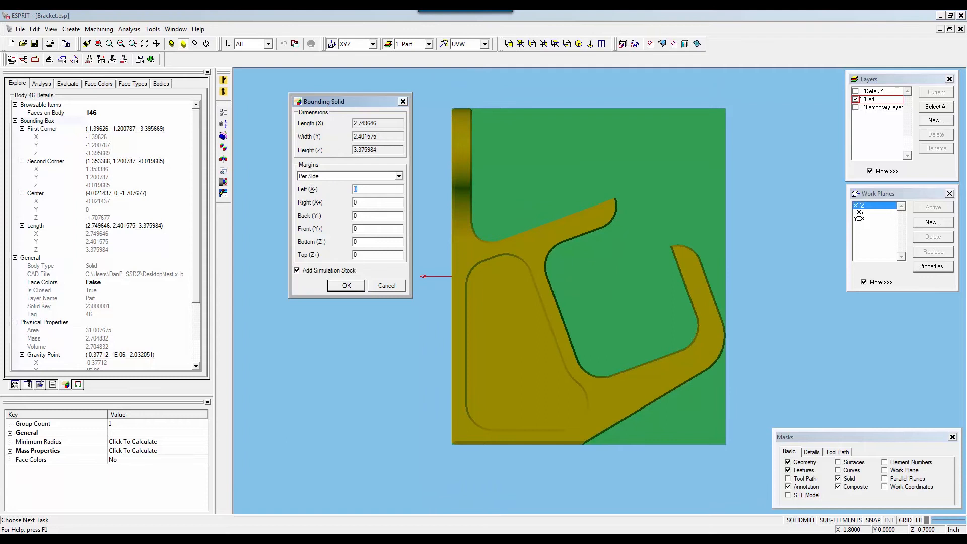
pyautogui.write('0.1')
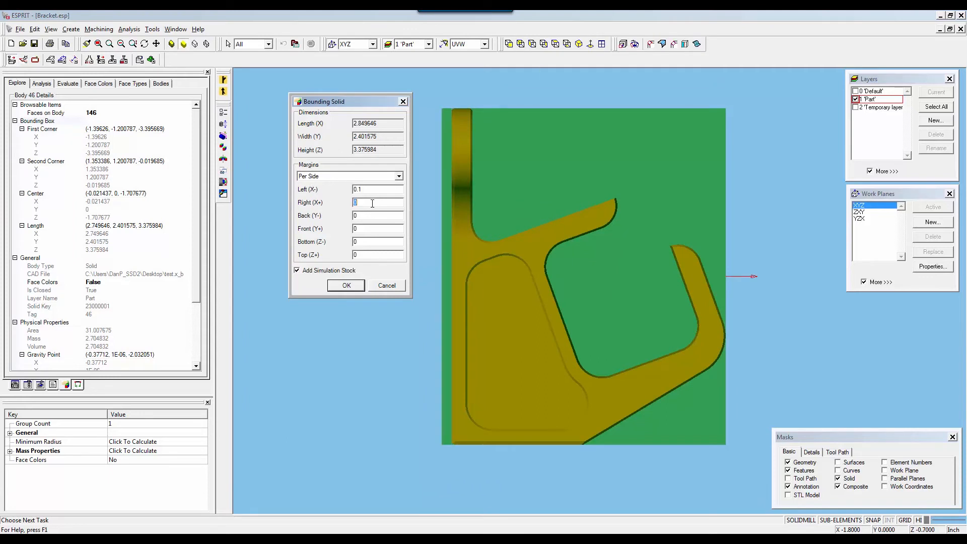
pyautogui.write('1')
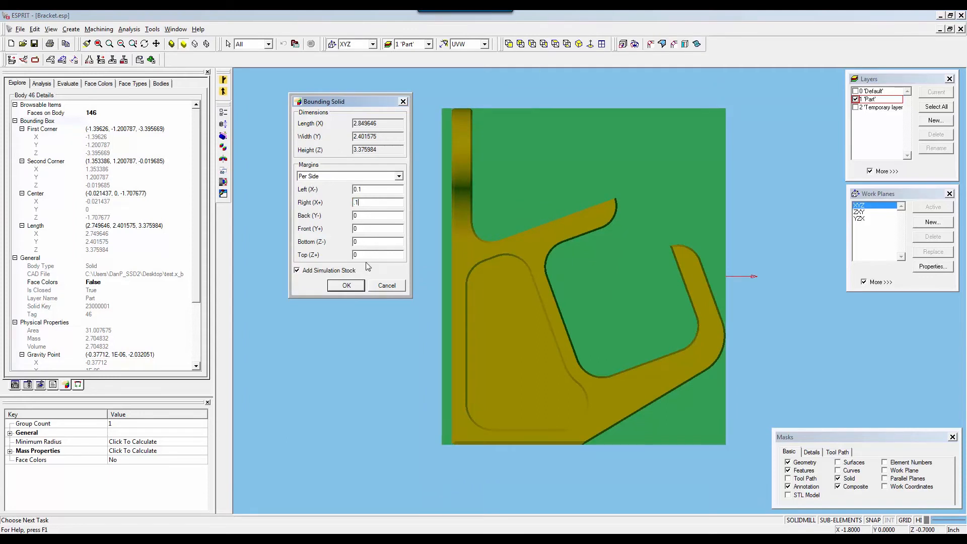